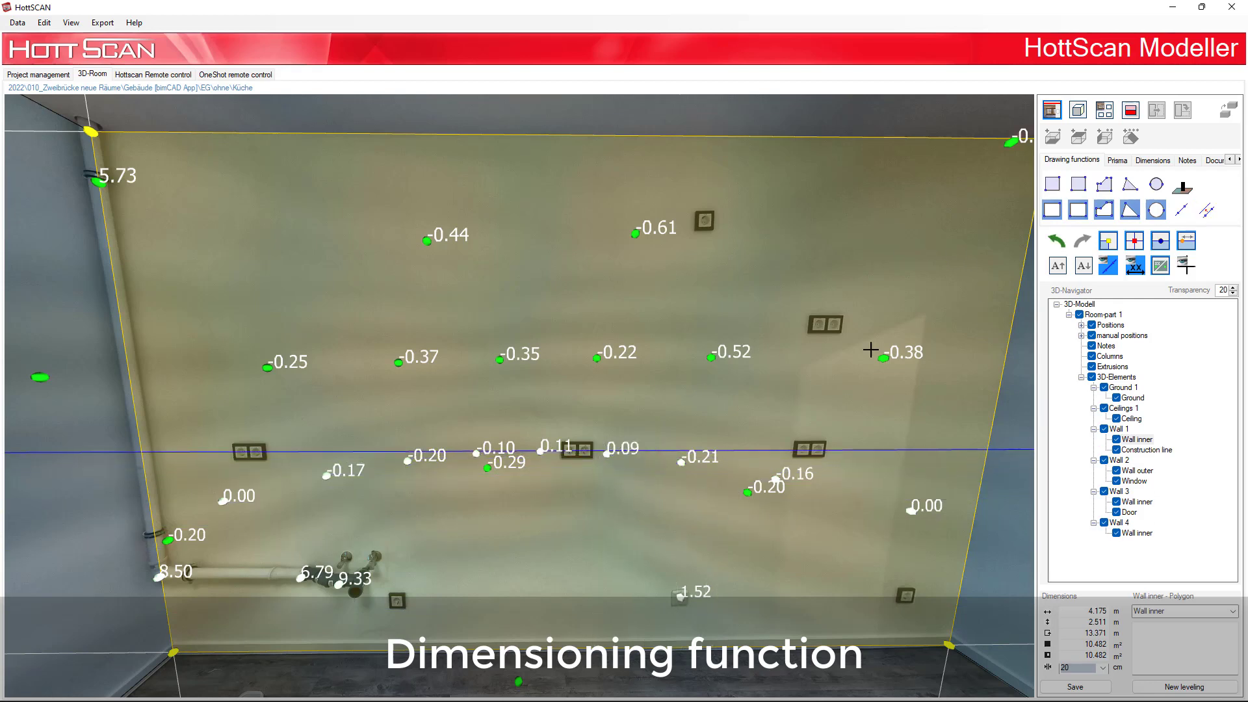
Step: Switch the right-hand panel to the Dimensions tools beside the 3D room view
click(1152, 160)
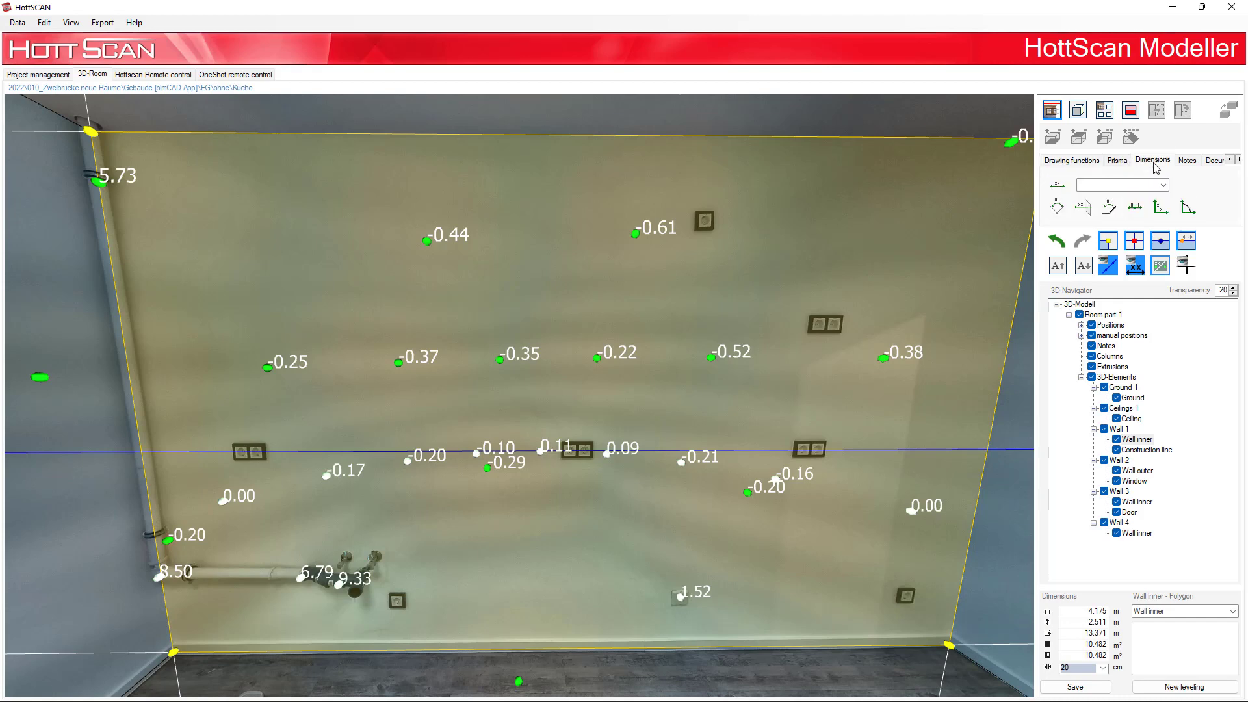
Step: Start the measure line tool for the 1.095 m vertical line on Wall 1
click(1057, 183)
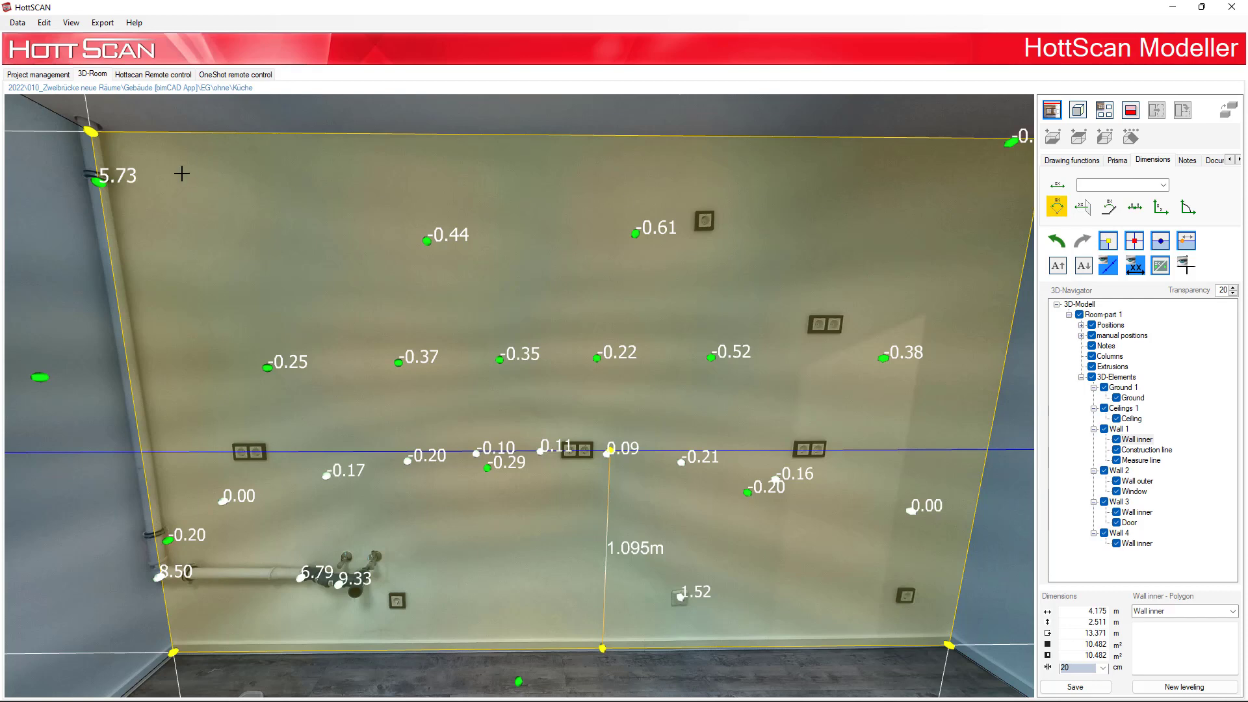
mouse_move(182, 133)
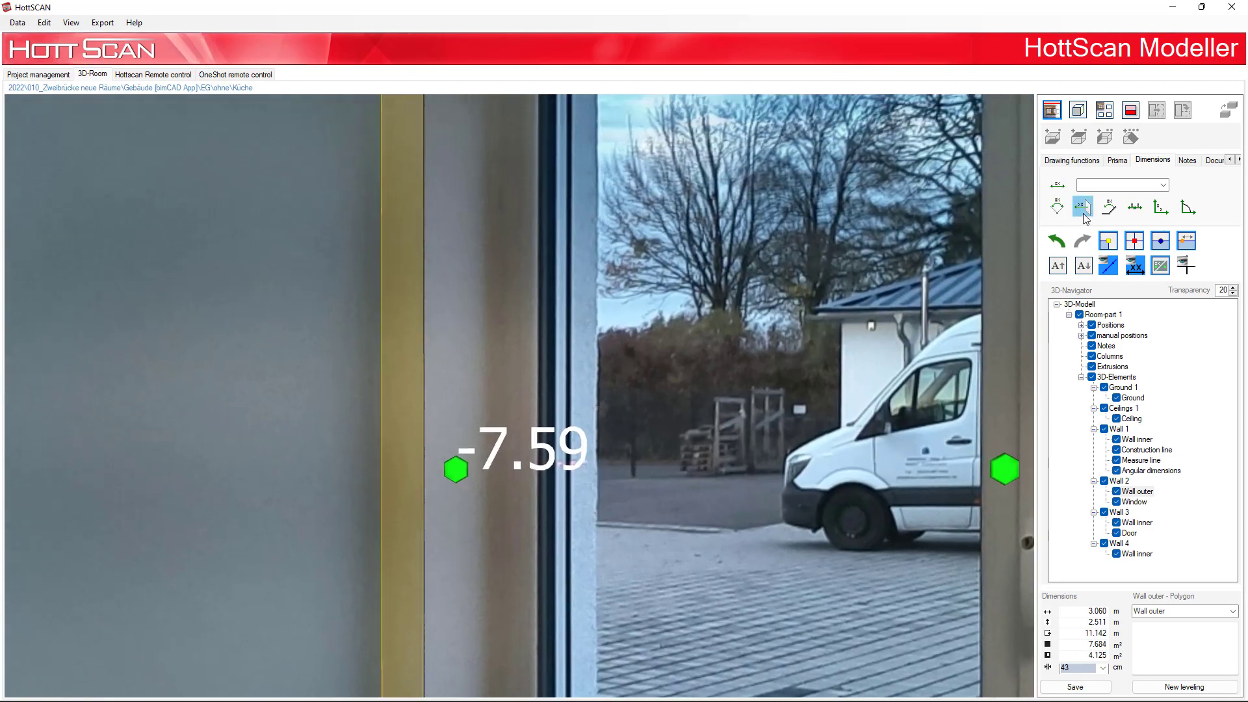
click(1083, 207)
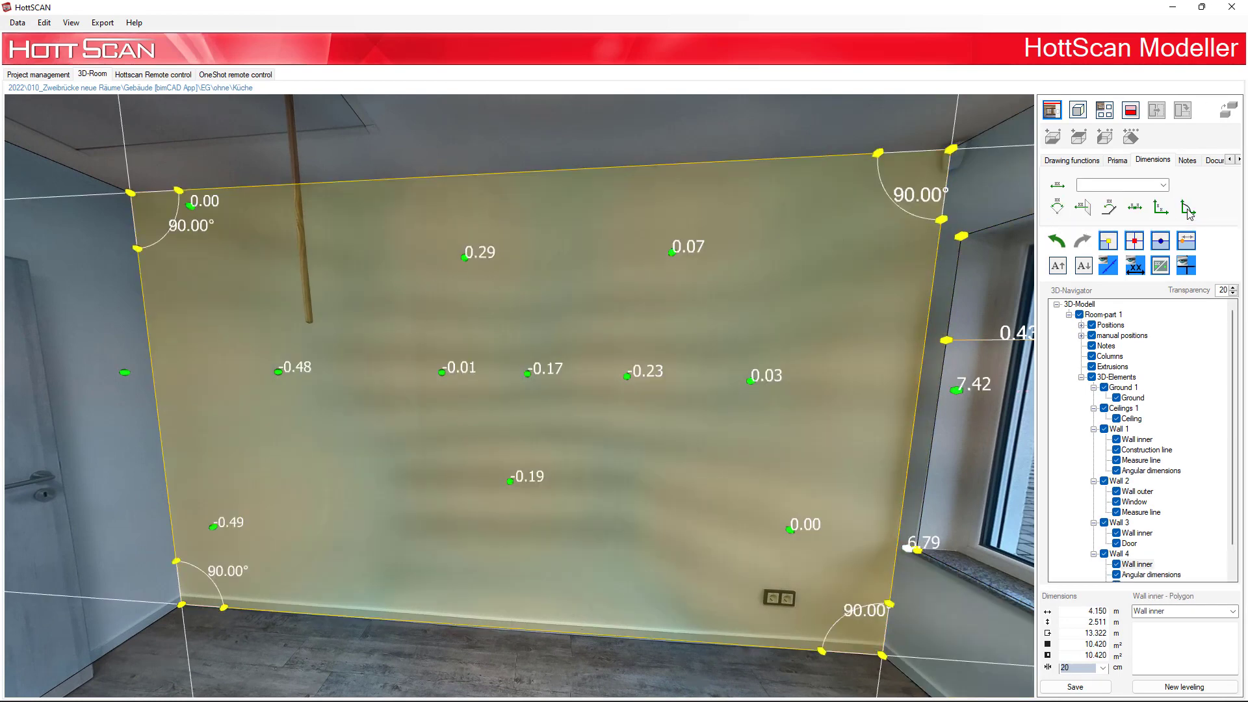
mouse_move(1160, 208)
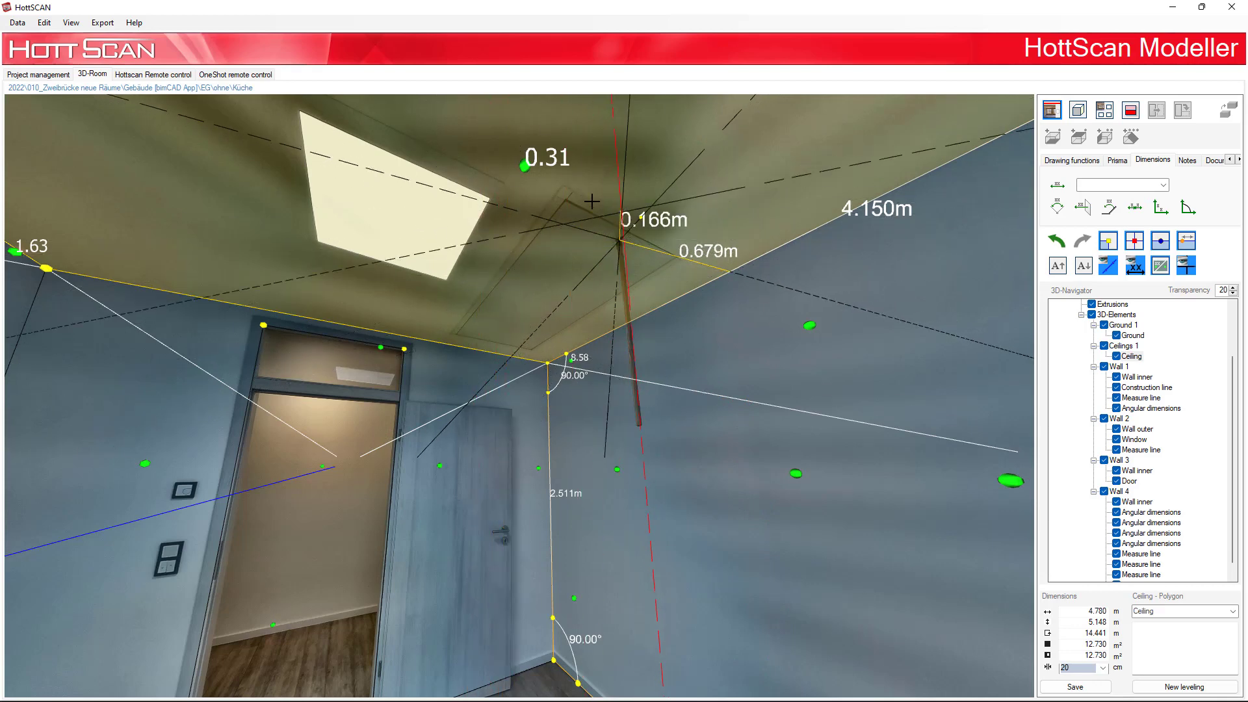
Step: Orbit the room model toward the floor corner for the 4.262 m edge dimension
drag(591, 202, 611, 296)
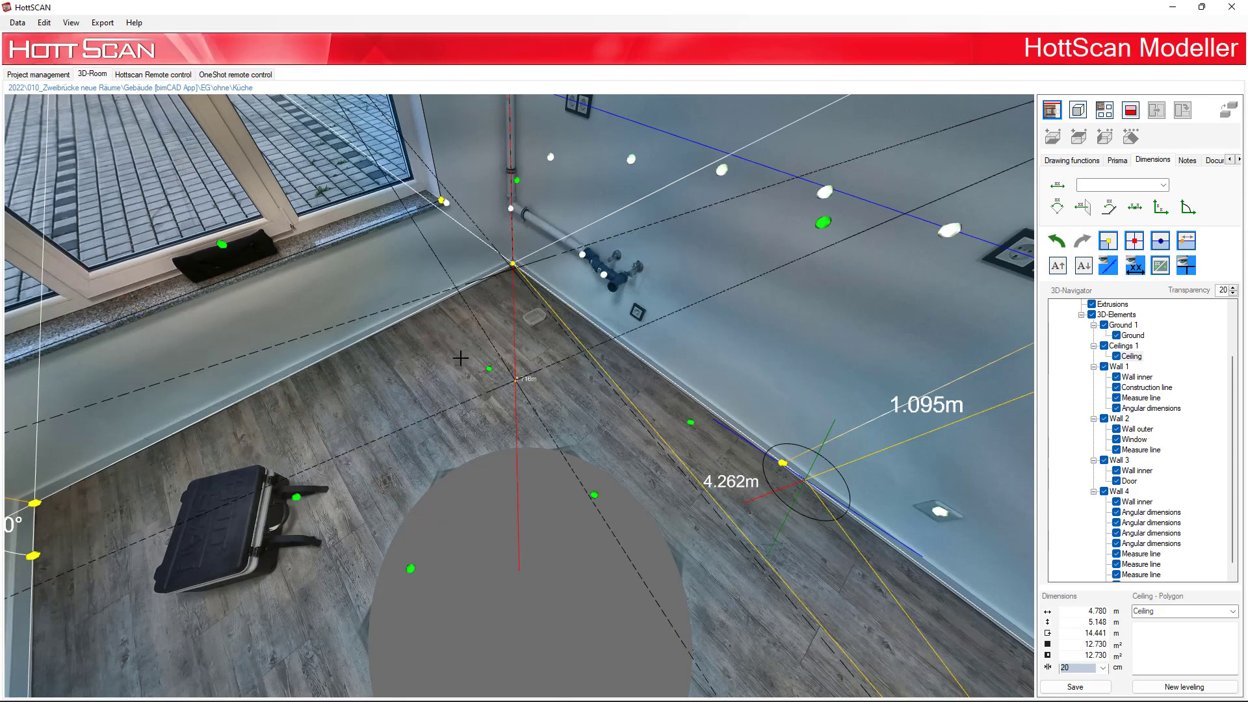
Step: Add another edge length measure line to the ceiling of the room model
click(375, 428)
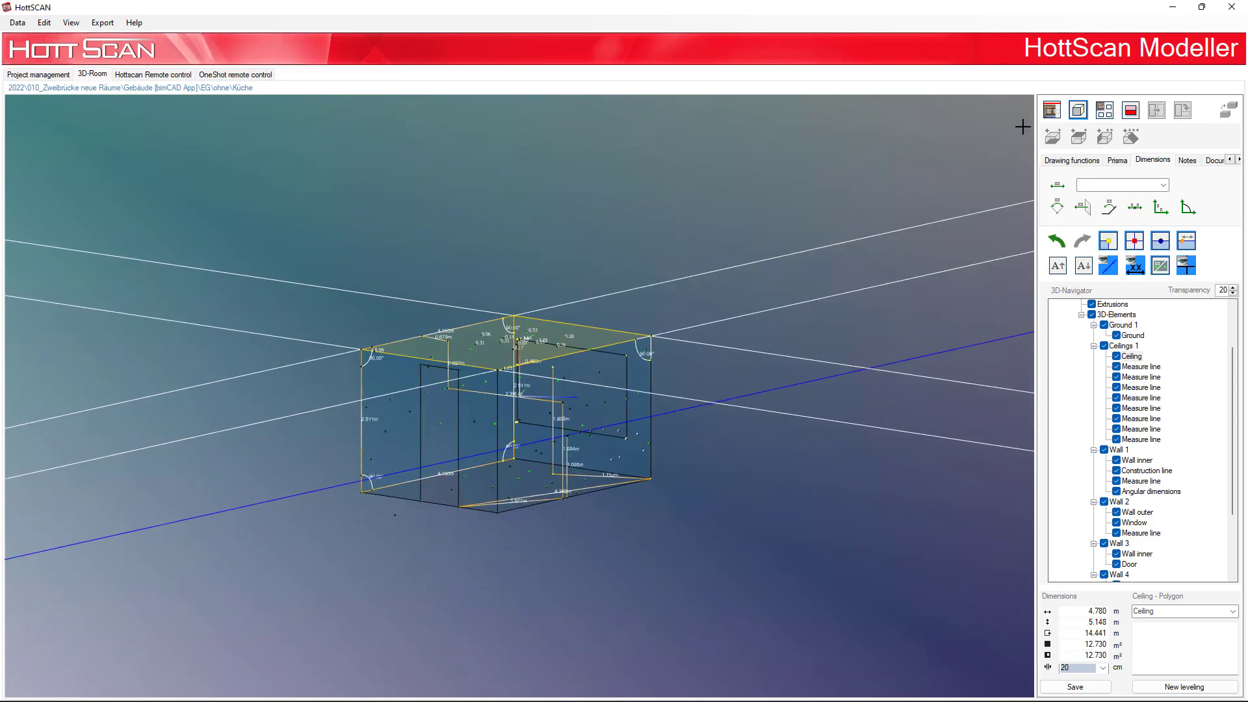
Step: Jump back inside the room and select the 4.150 m inner wall to review its dimensions
click(1077, 109)
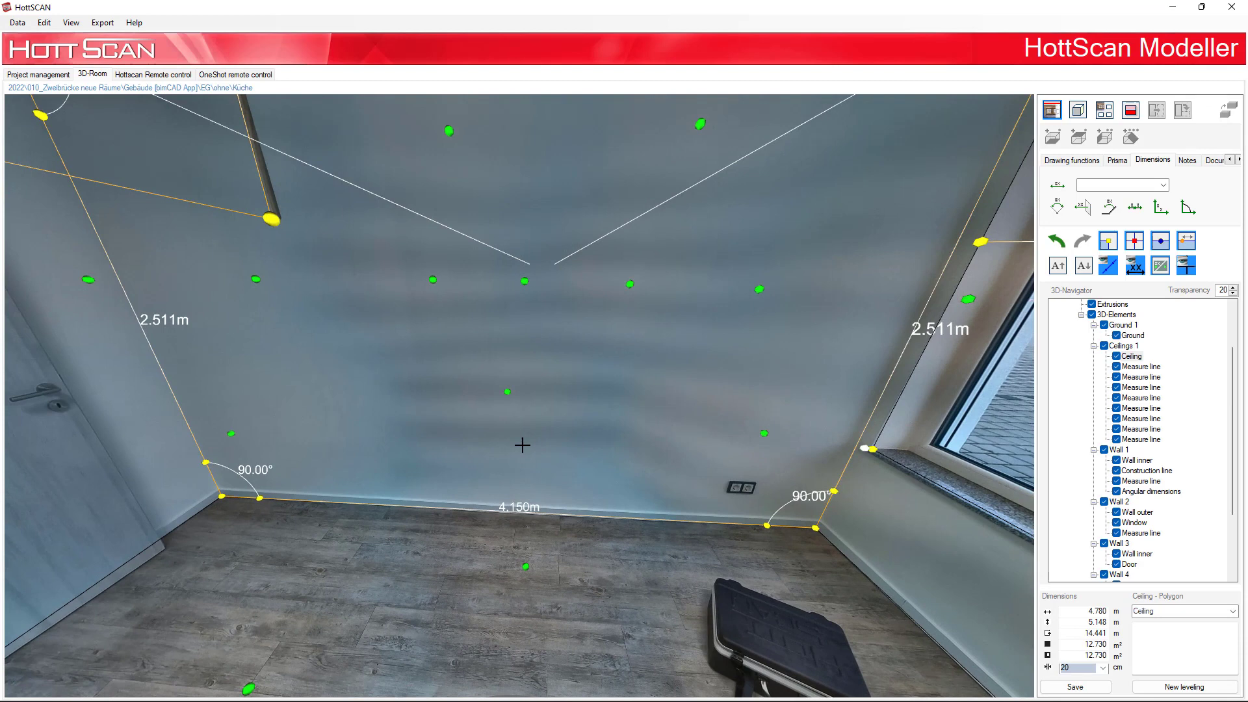
click(1107, 207)
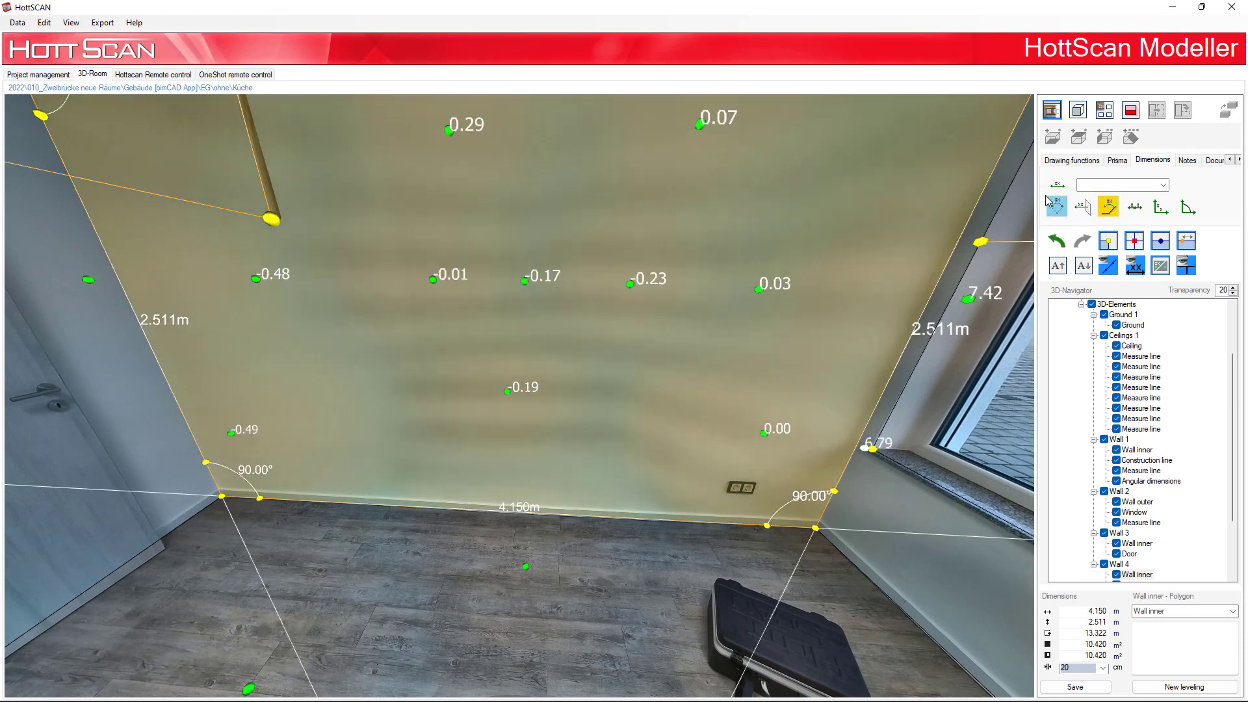